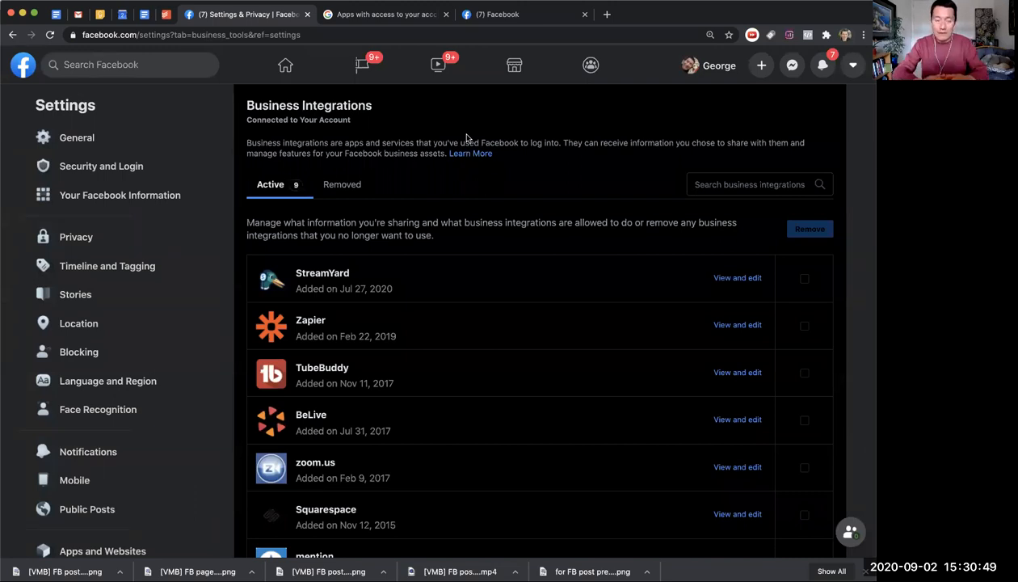
mouse_move(103, 97)
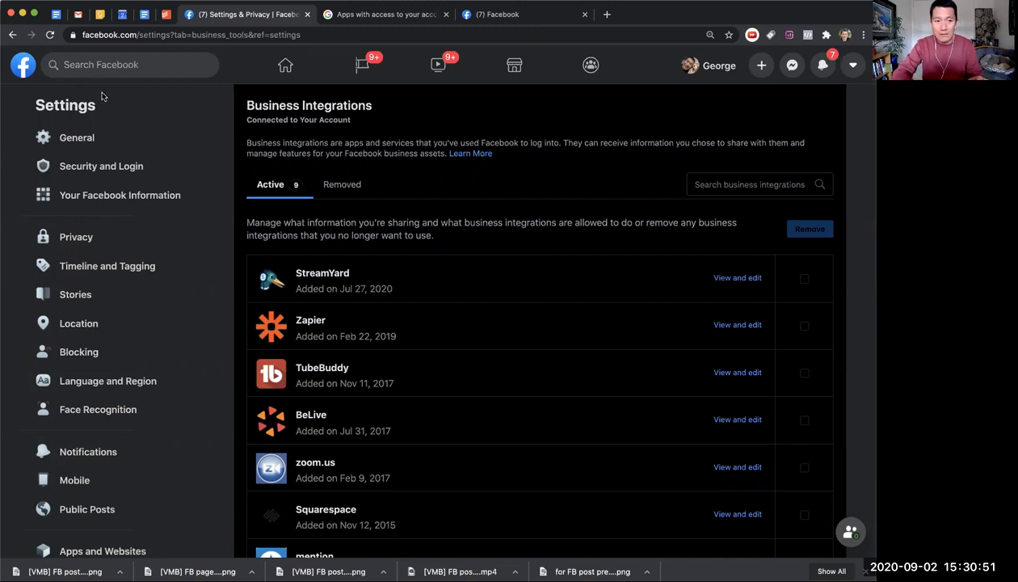
mouse_move(459, 120)
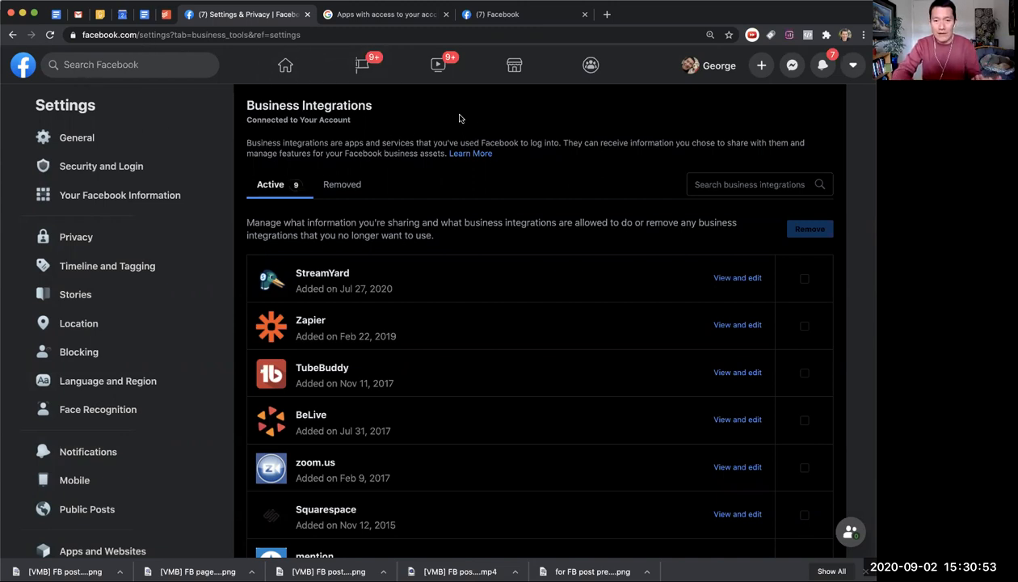
mouse_move(491, 127)
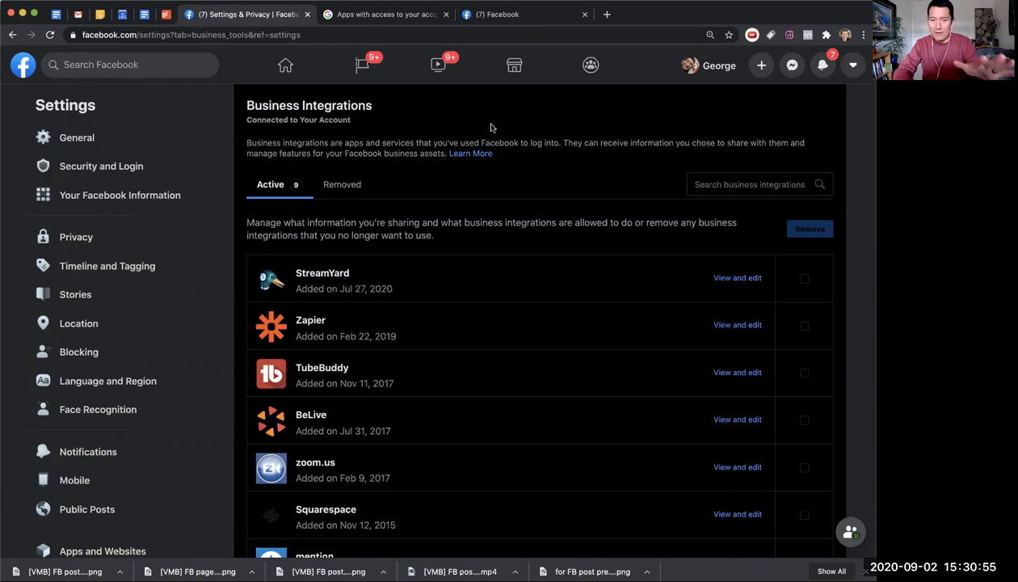
mouse_move(554, 152)
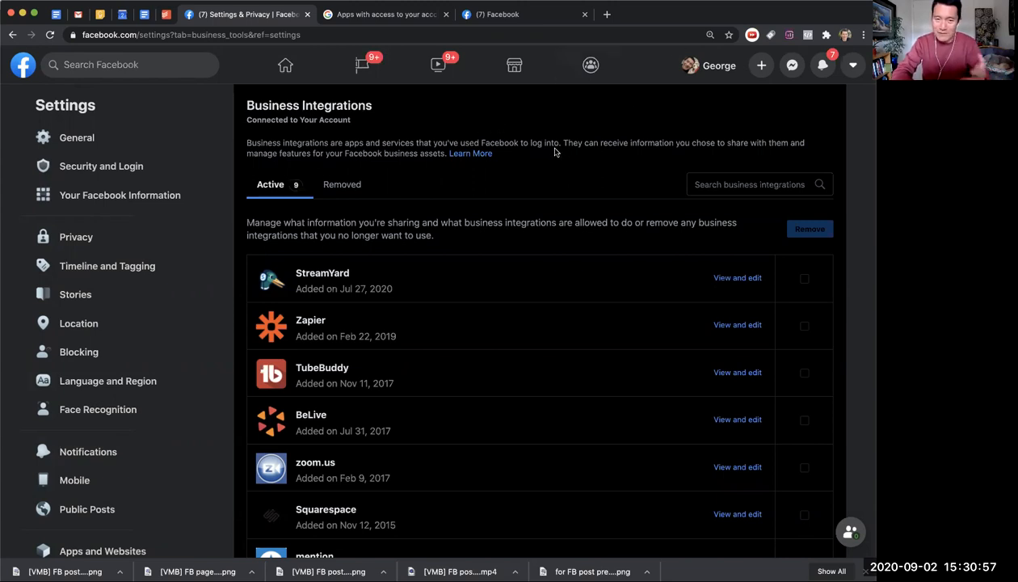
mouse_move(446, 100)
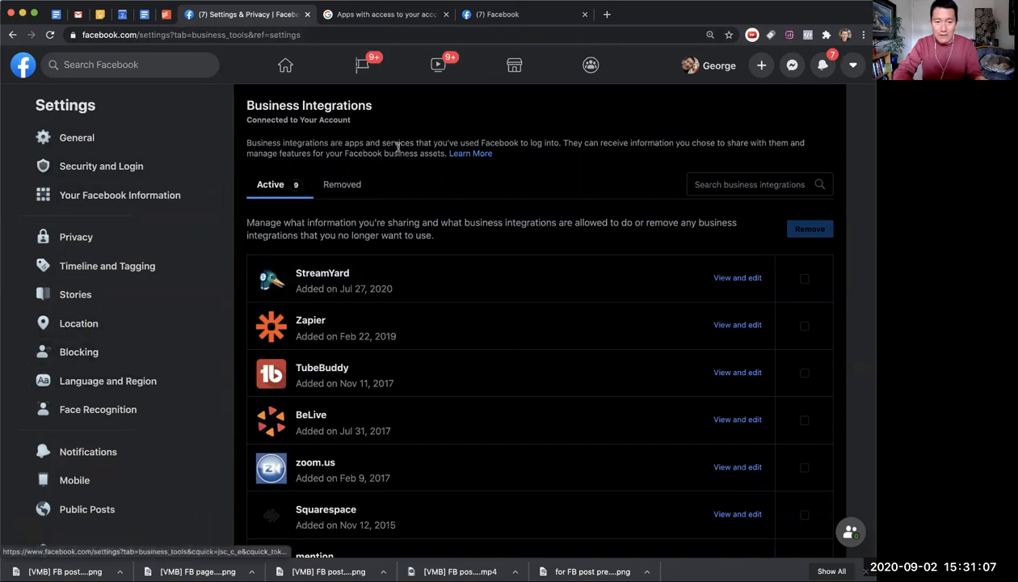
mouse_move(378, 129)
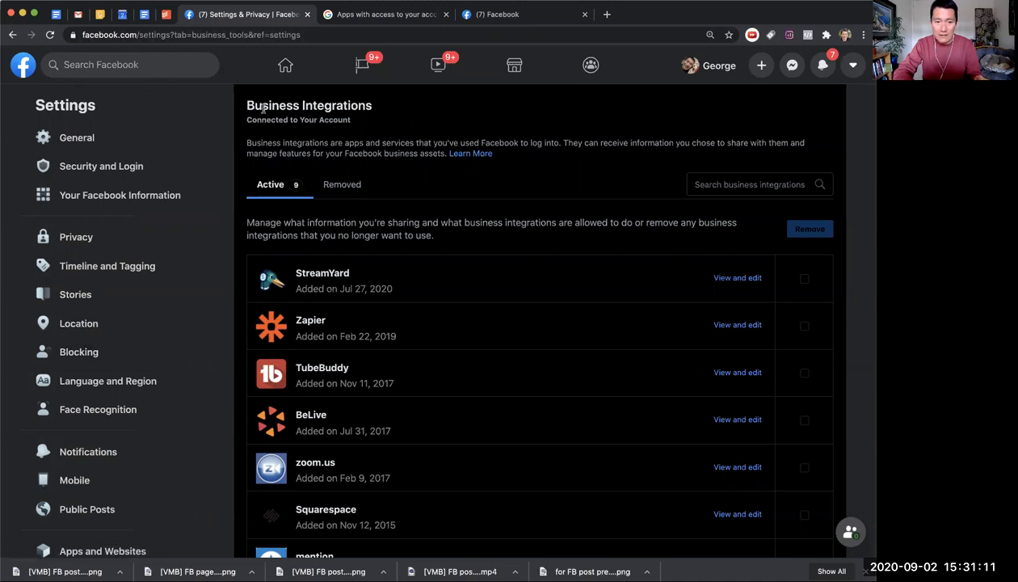
Open the expired TubeBuddy integration's View and edit details from the Facebook apps list
scroll("down", 3)
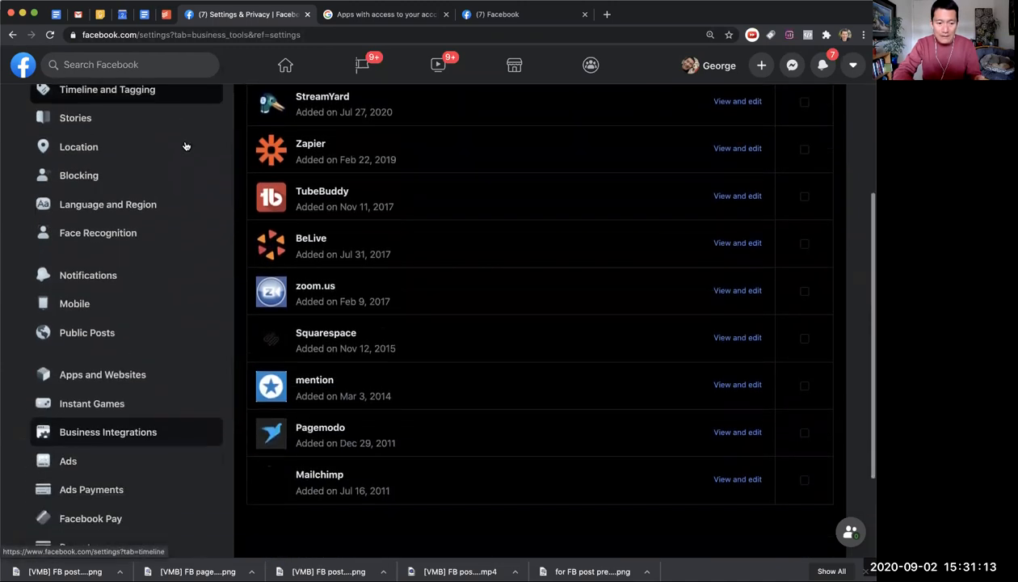
scroll("down", 3)
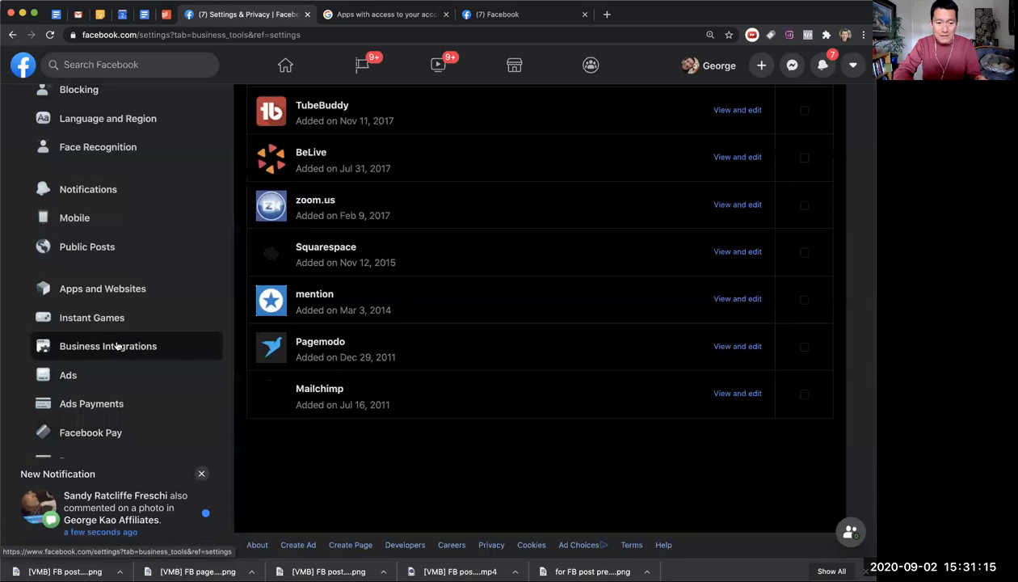
mouse_move(106, 299)
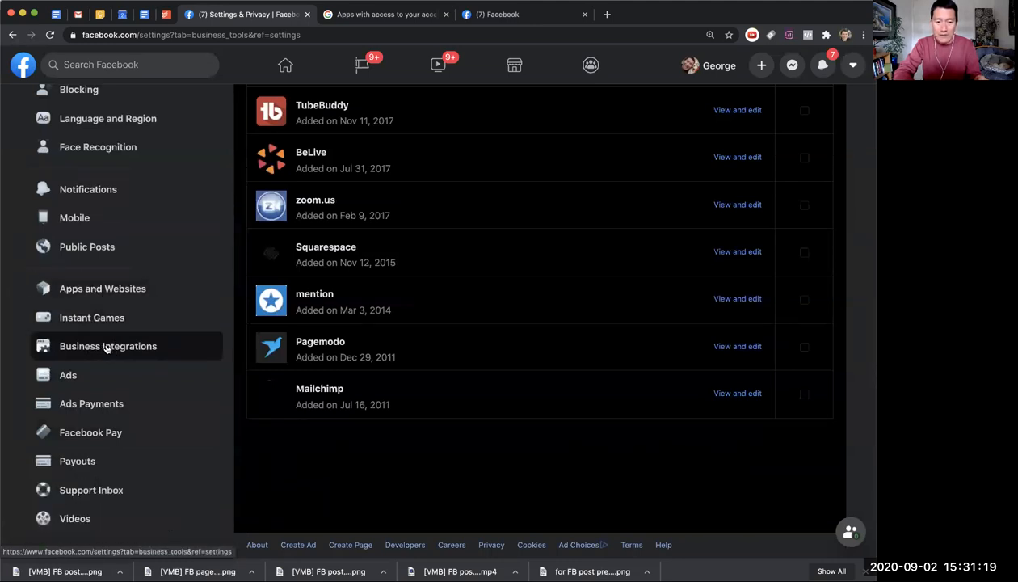
mouse_move(126, 349)
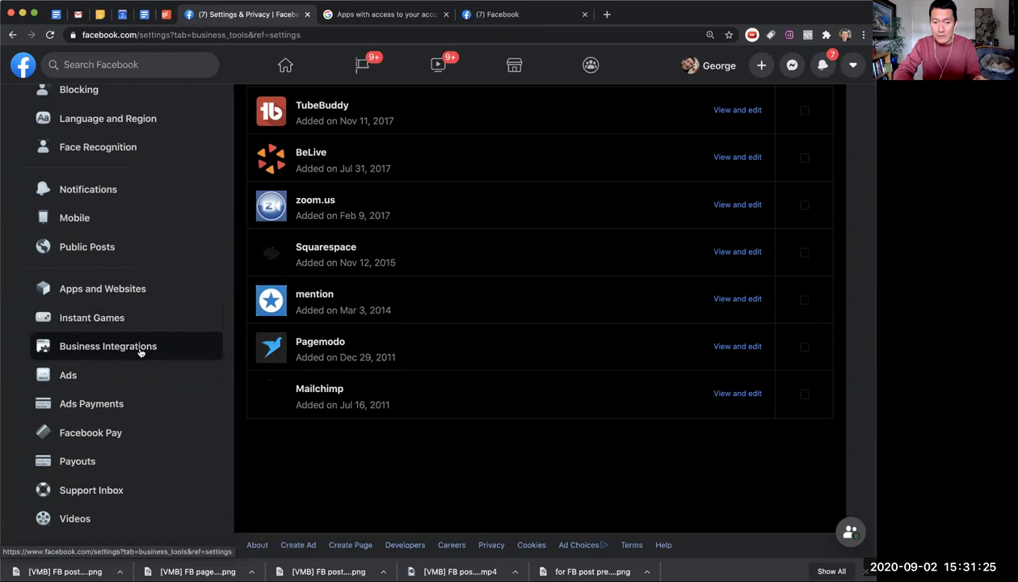
mouse_move(209, 357)
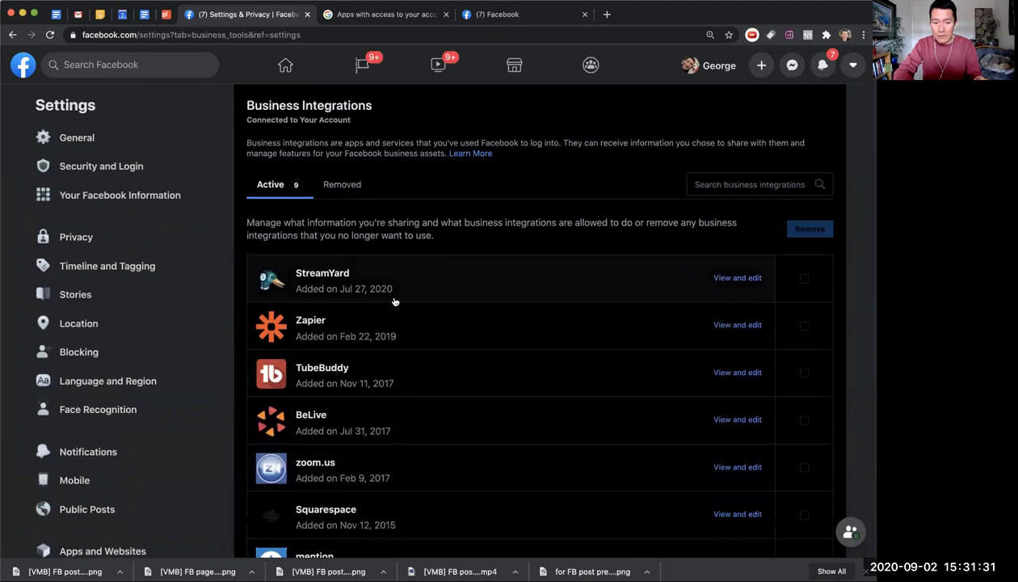
scroll("down", 3)
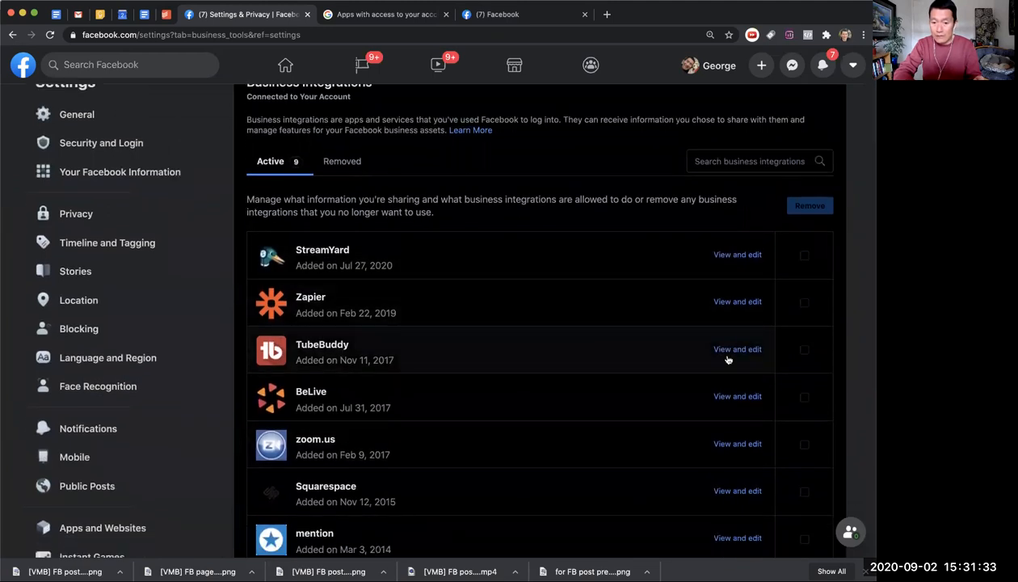
mouse_move(734, 352)
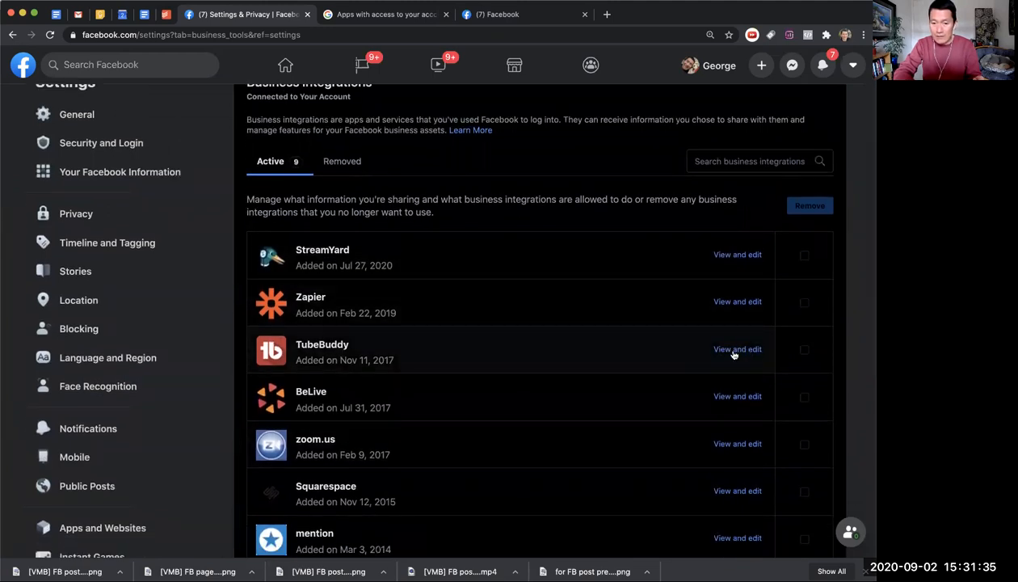
left_click(737, 349)
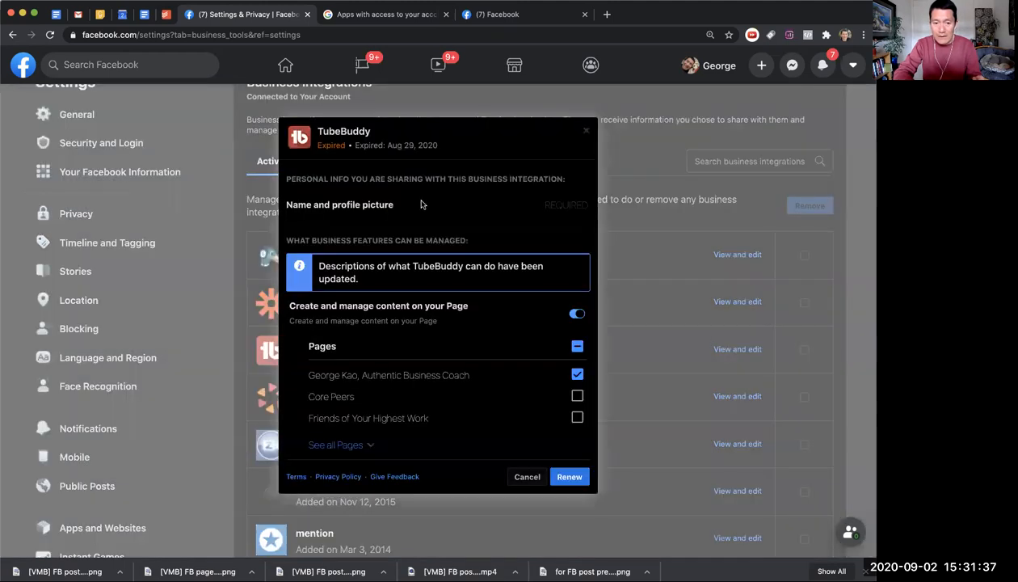
mouse_move(379, 265)
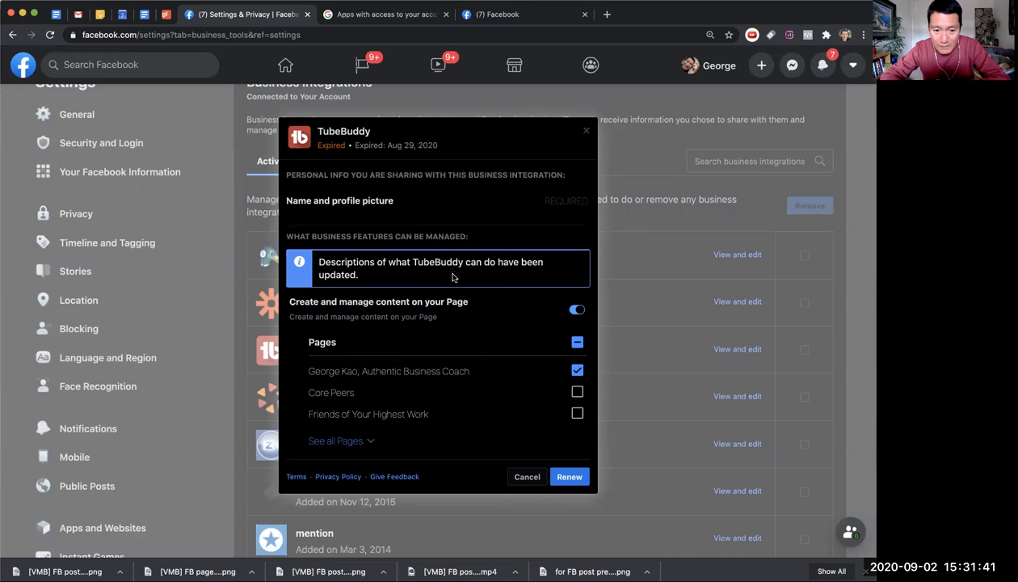
Reach Remove This App at the bottom of TubeBuddy's permissions and start its removal
scroll("down", 3)
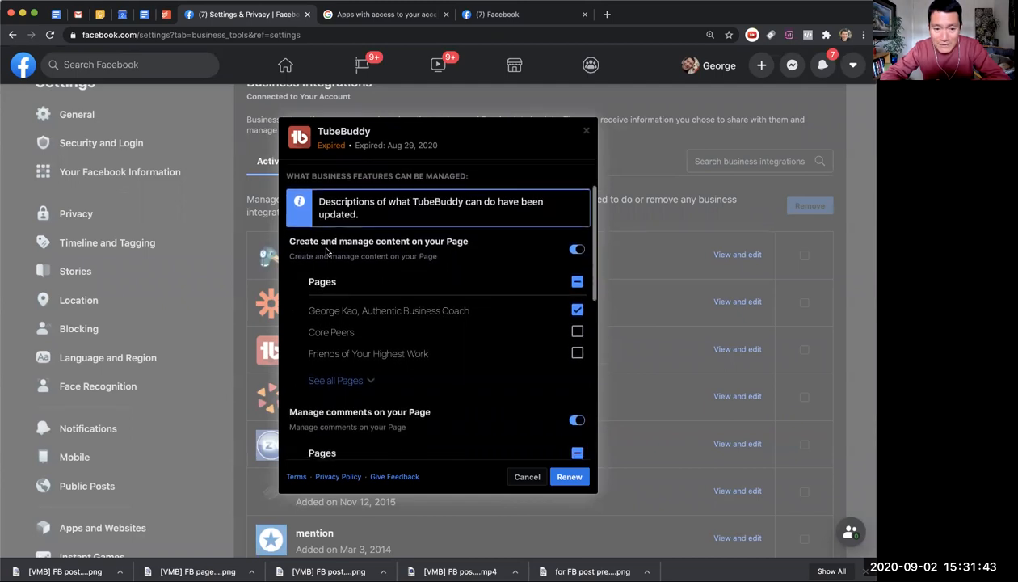
mouse_move(439, 252)
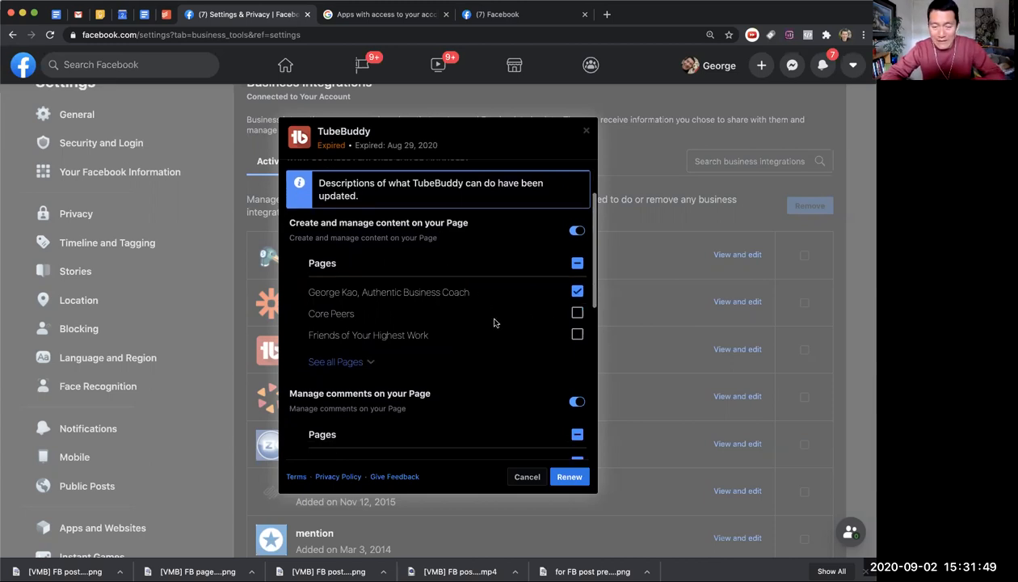
scroll("down", 3)
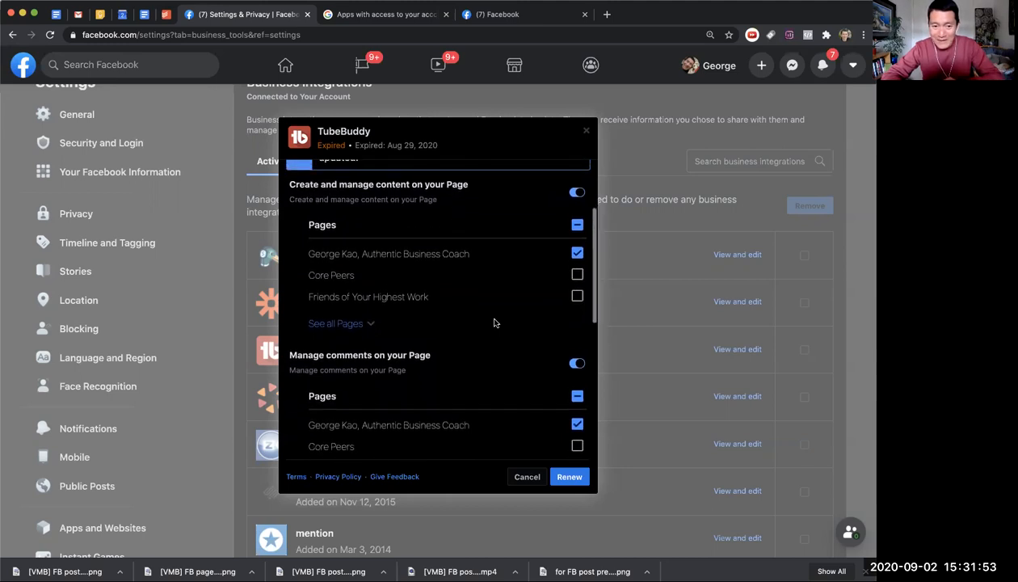
mouse_move(401, 355)
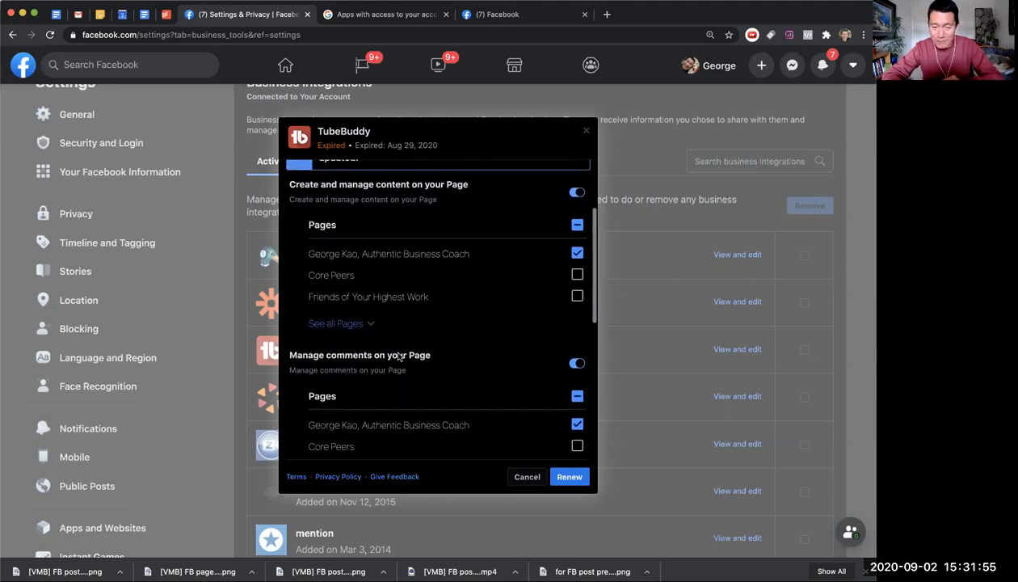
scroll("down", 3)
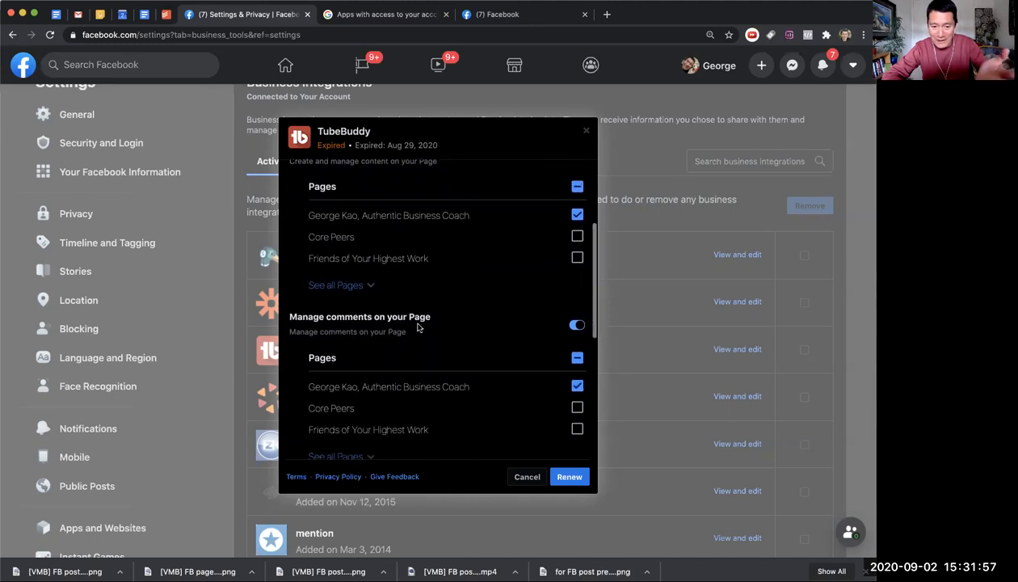
scroll("down", 3)
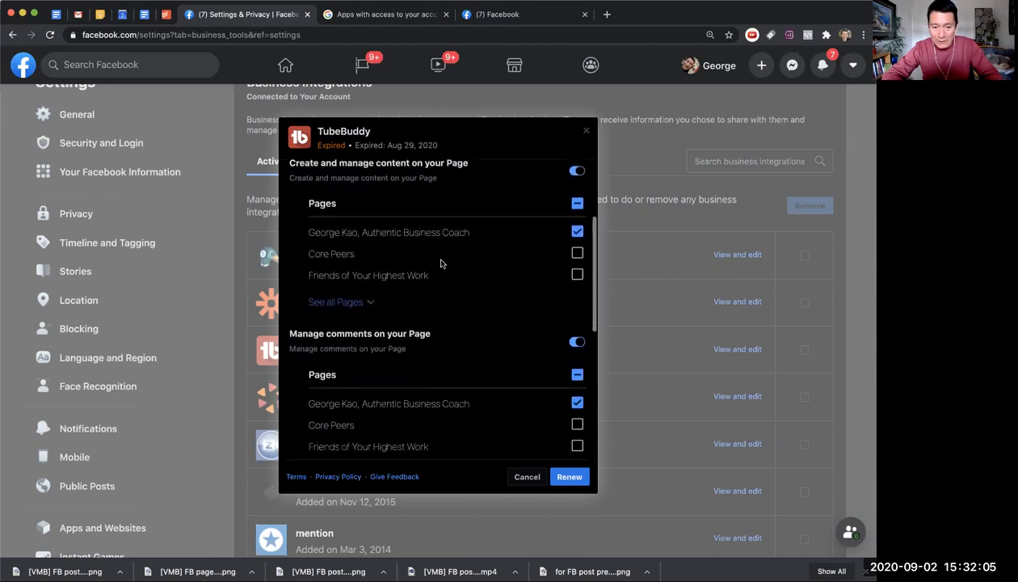
scroll("down", 3)
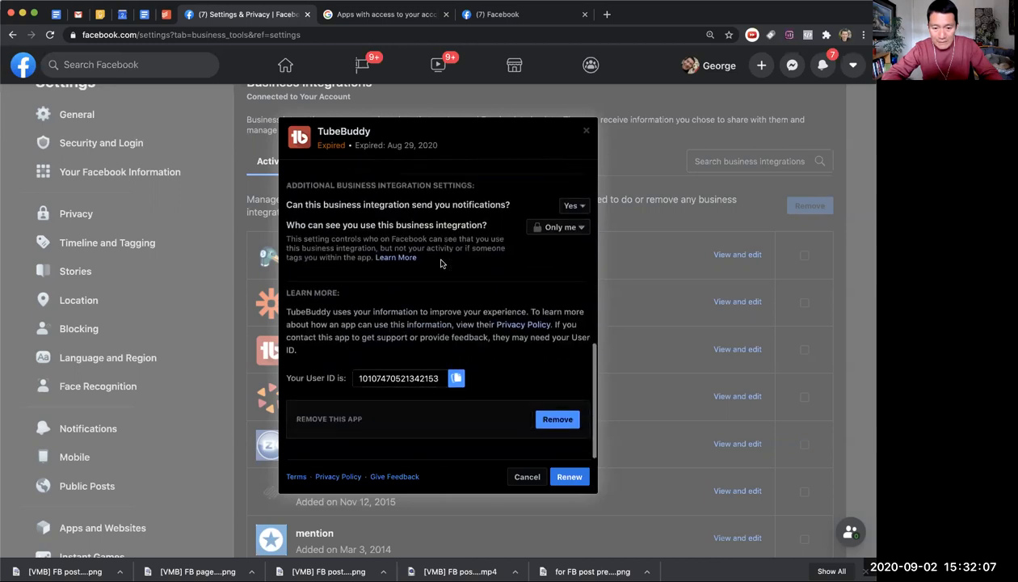
mouse_move(556, 420)
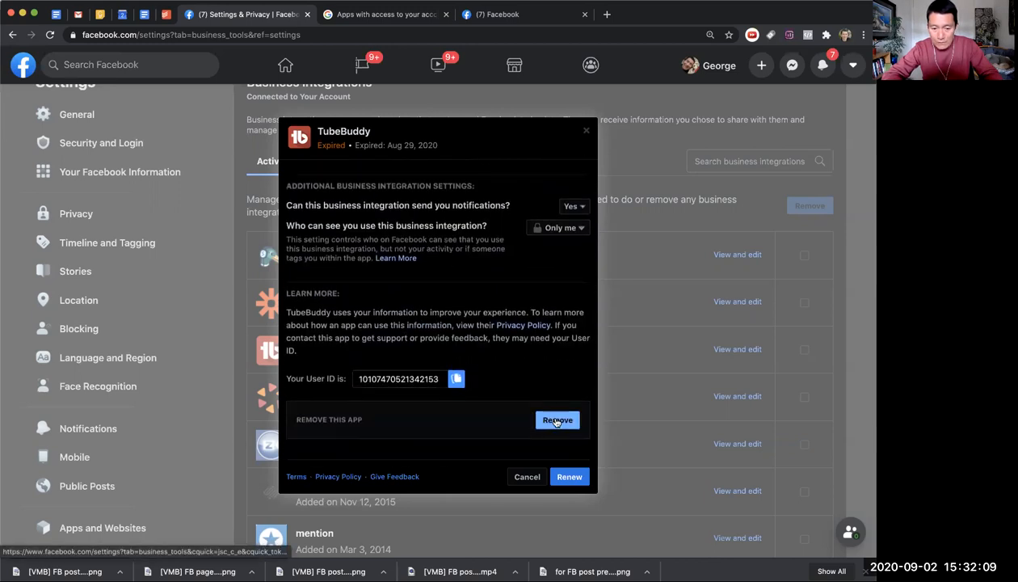
left_click(556, 421)
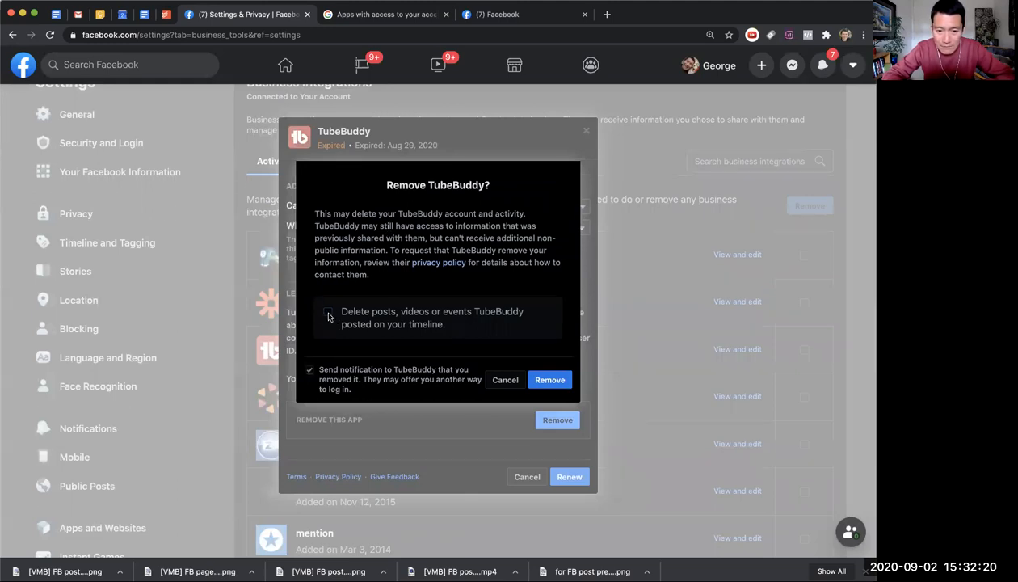
Tick deleting the posts, videos or events TubeBuddy posted on the timeline
left_click(328, 317)
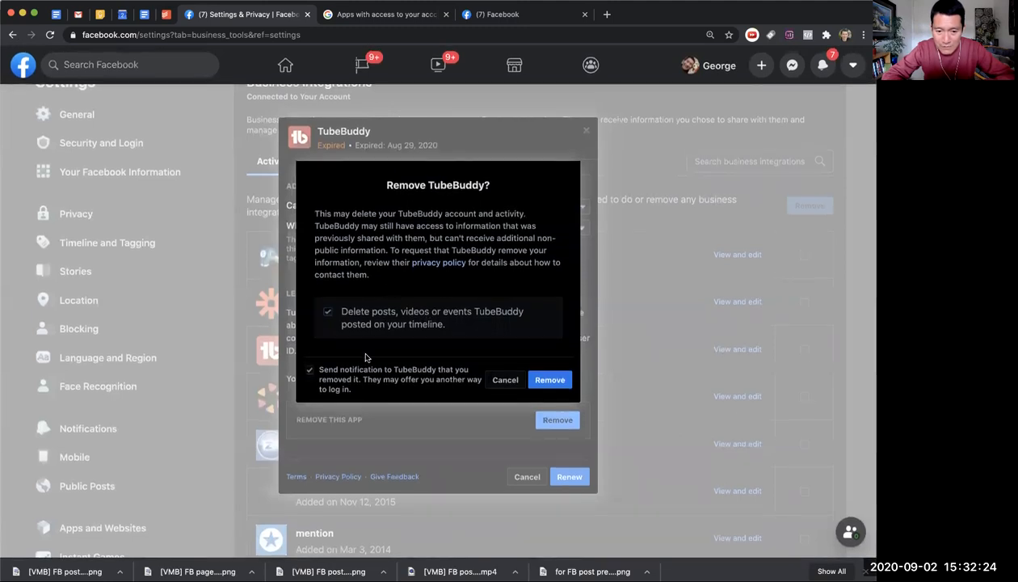
mouse_move(381, 262)
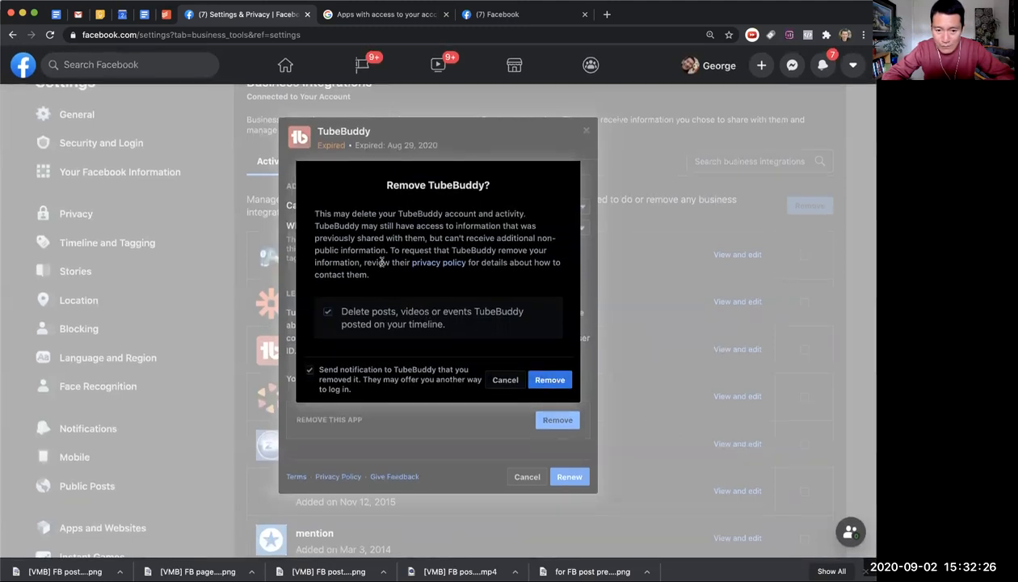
mouse_move(549, 379)
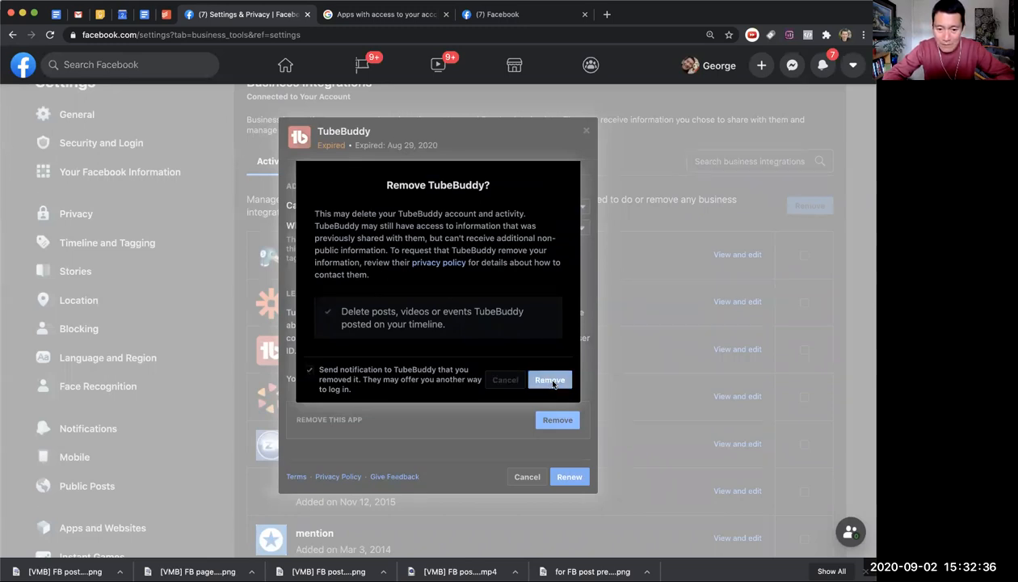
left_click(549, 380)
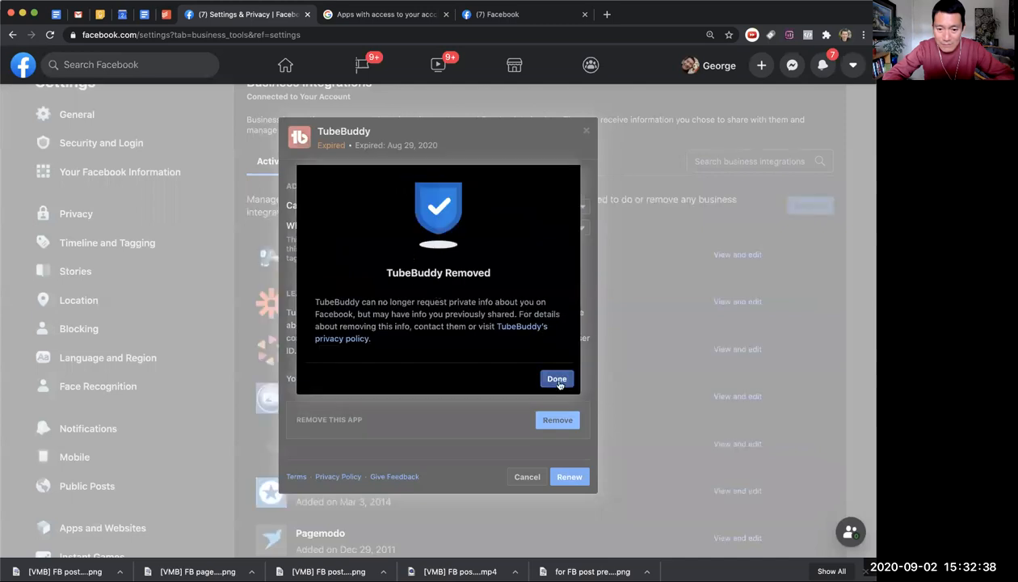
left_click(556, 378)
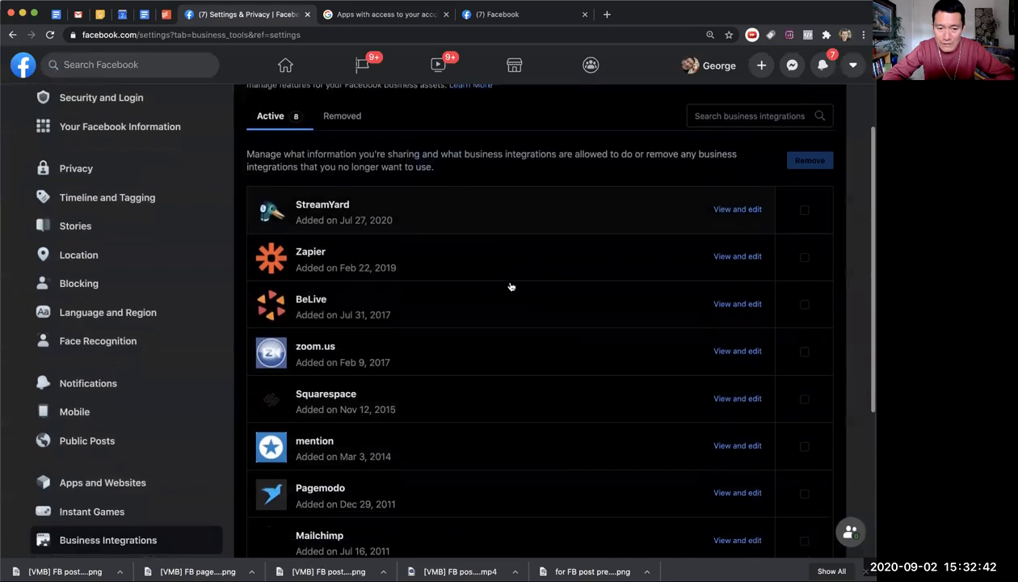
scroll("down", 3)
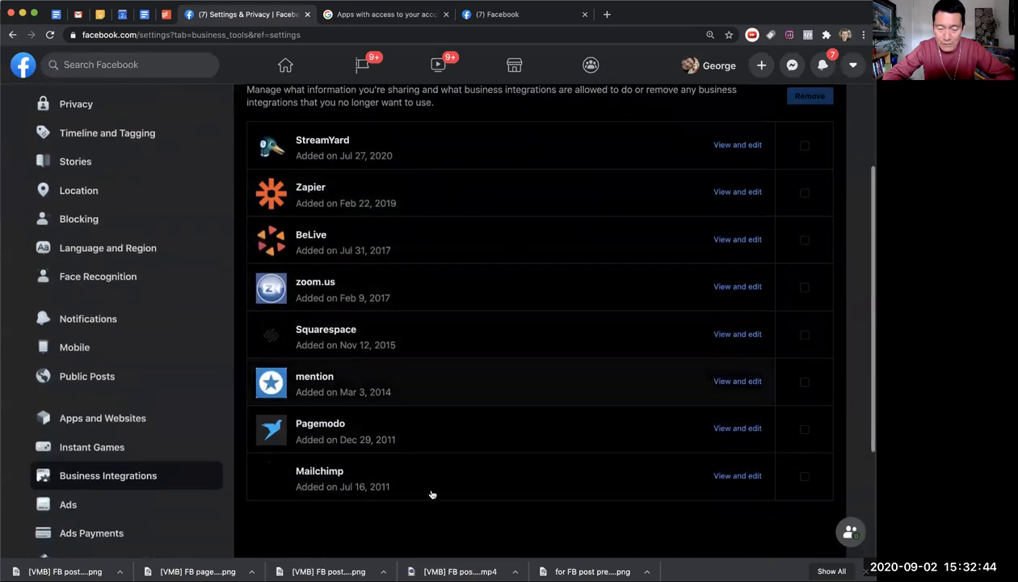
mouse_move(313, 445)
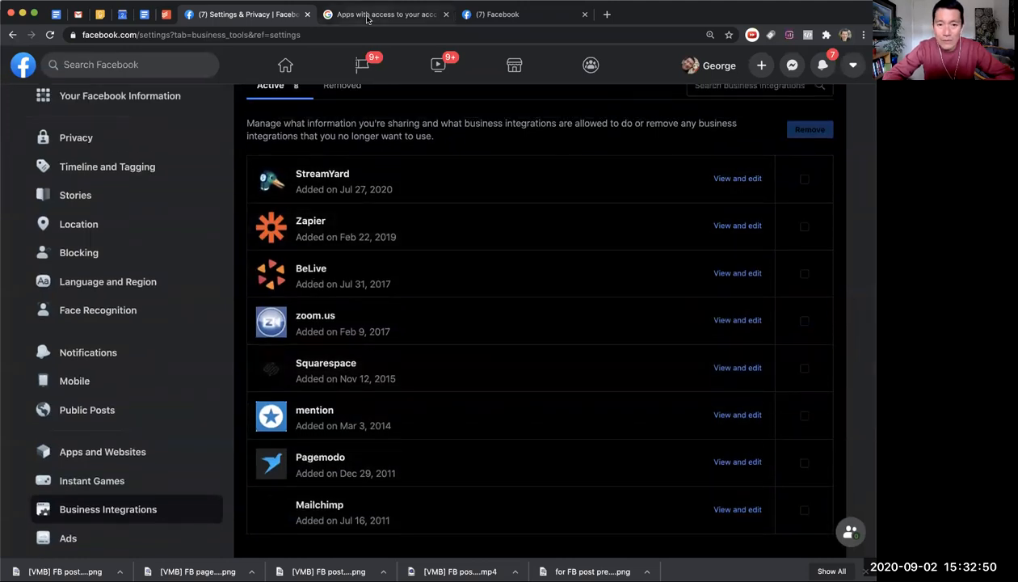
Revoke MindMup 2 For Google Drive's access in the Google Account third-party apps list and confirm
left_click(379, 15)
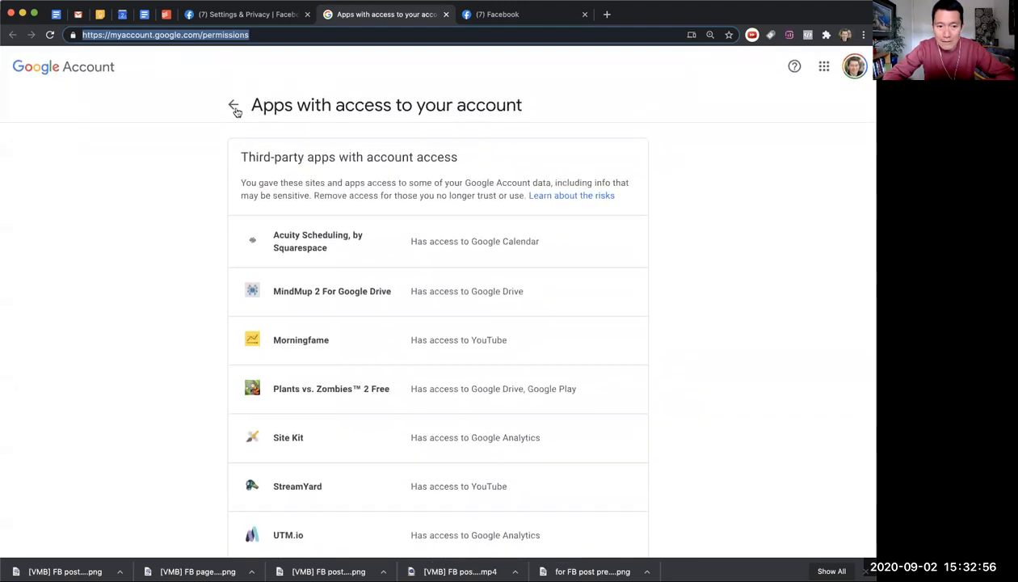
mouse_move(692, 213)
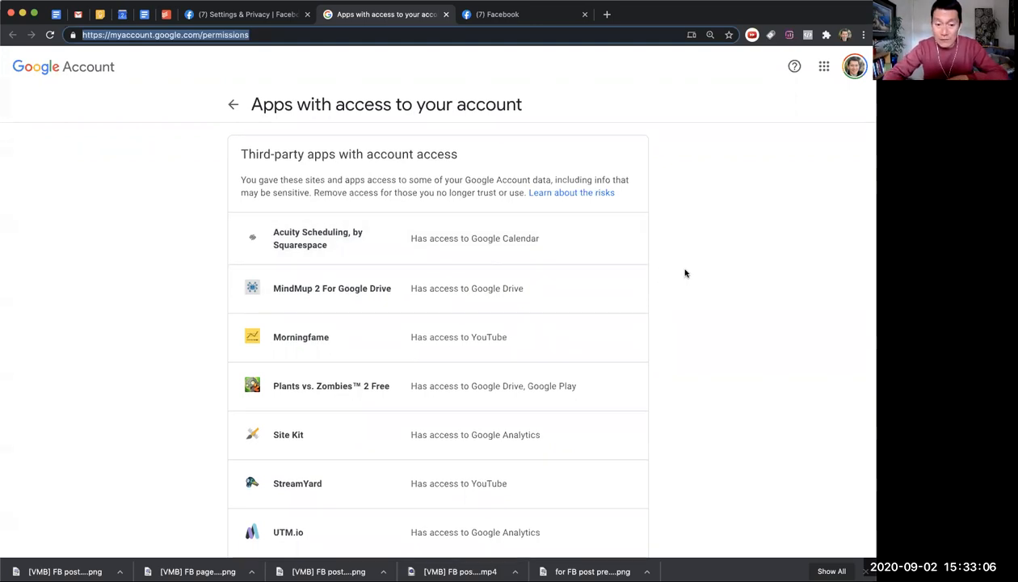
scroll("down", 3)
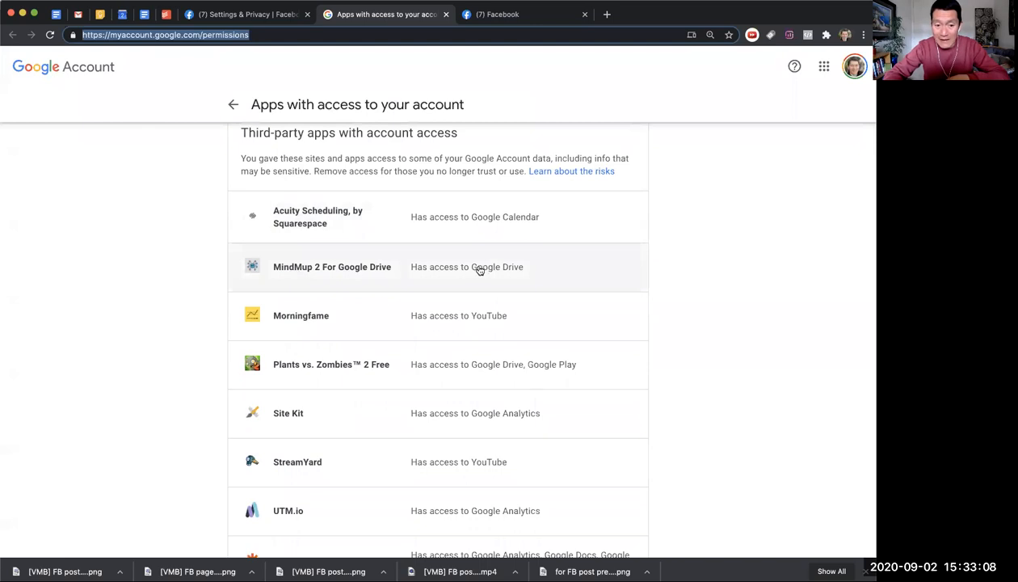
mouse_move(274, 274)
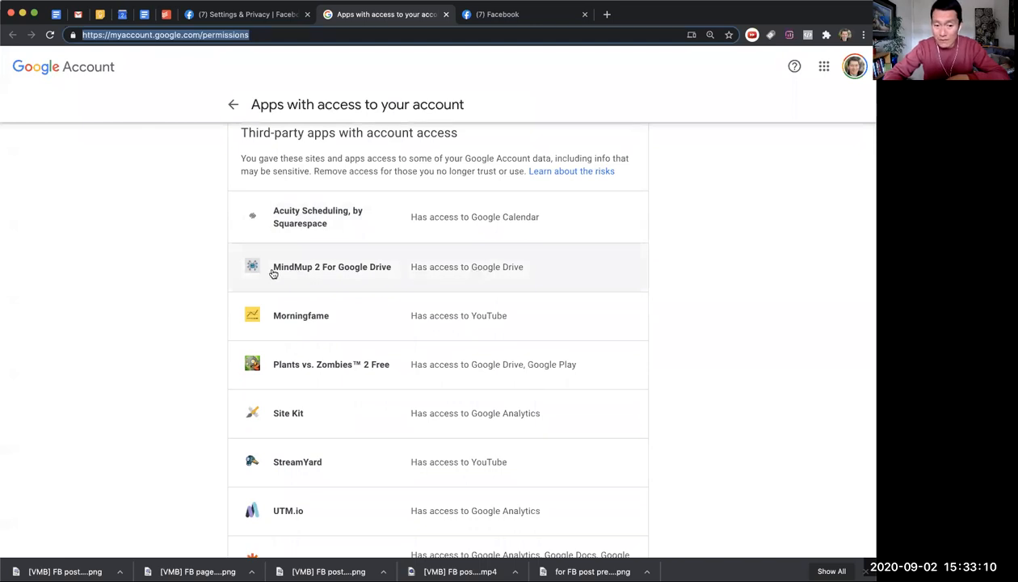
mouse_move(281, 271)
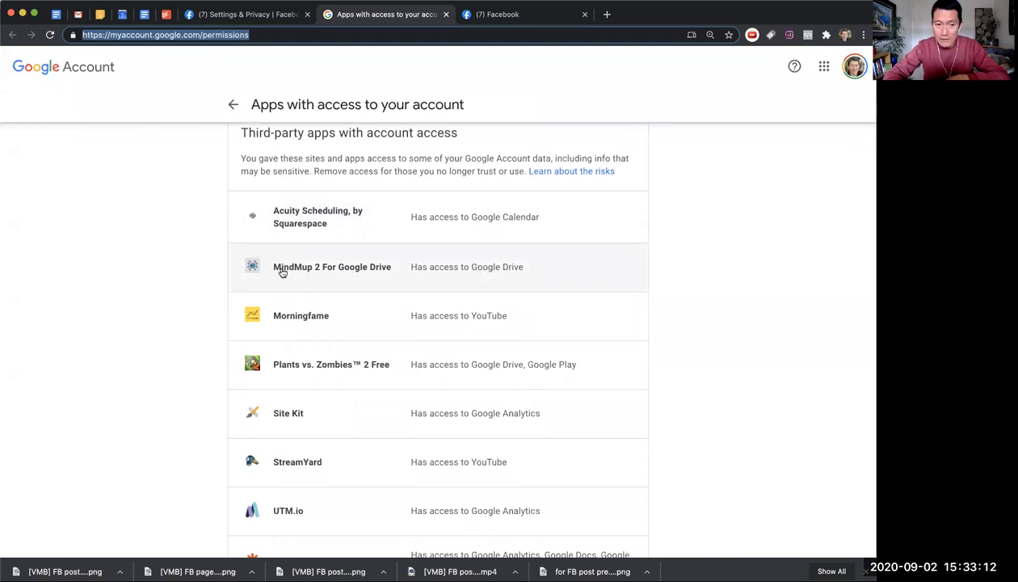
left_click(333, 267)
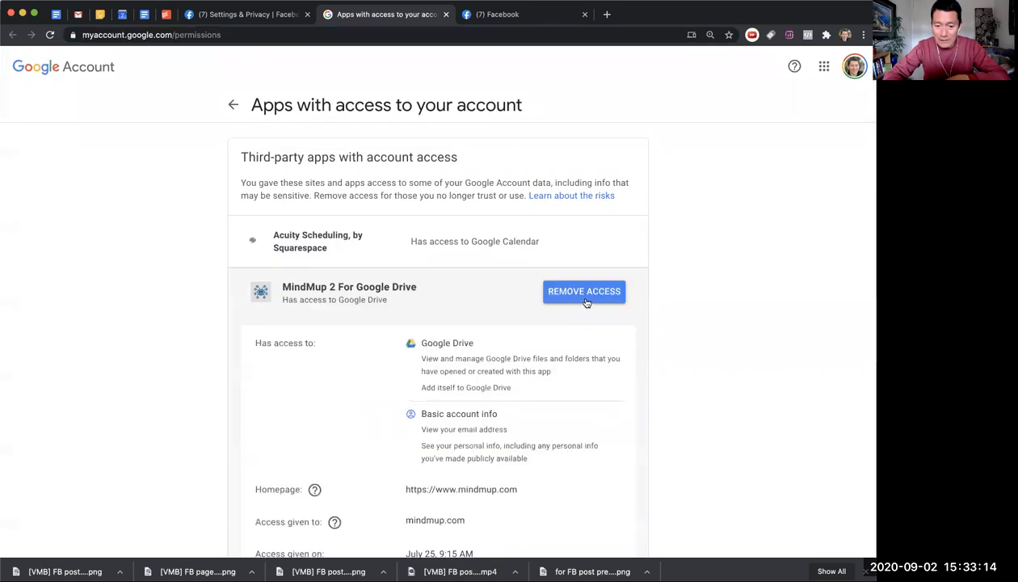
left_click(583, 291)
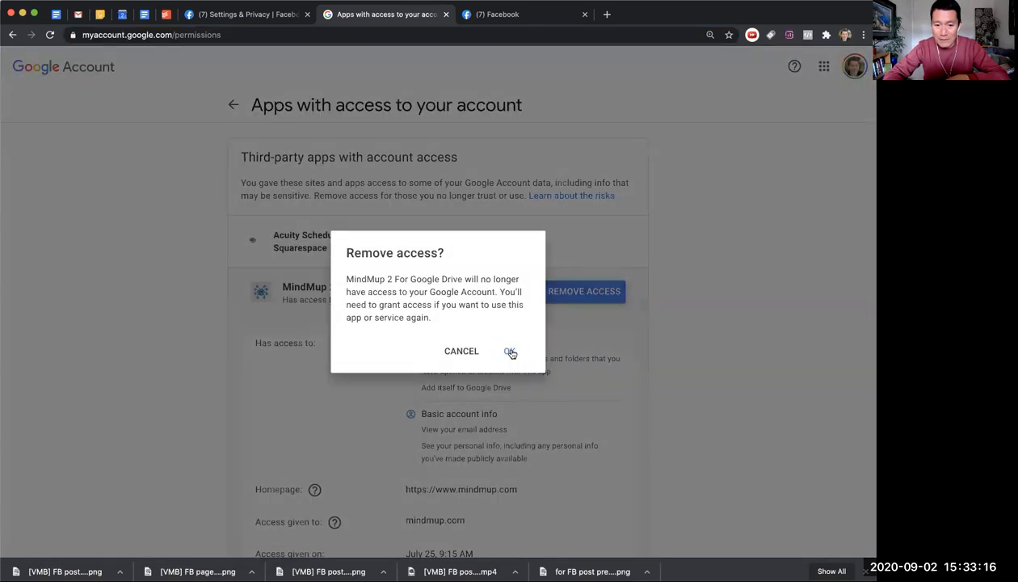
left_click(510, 350)
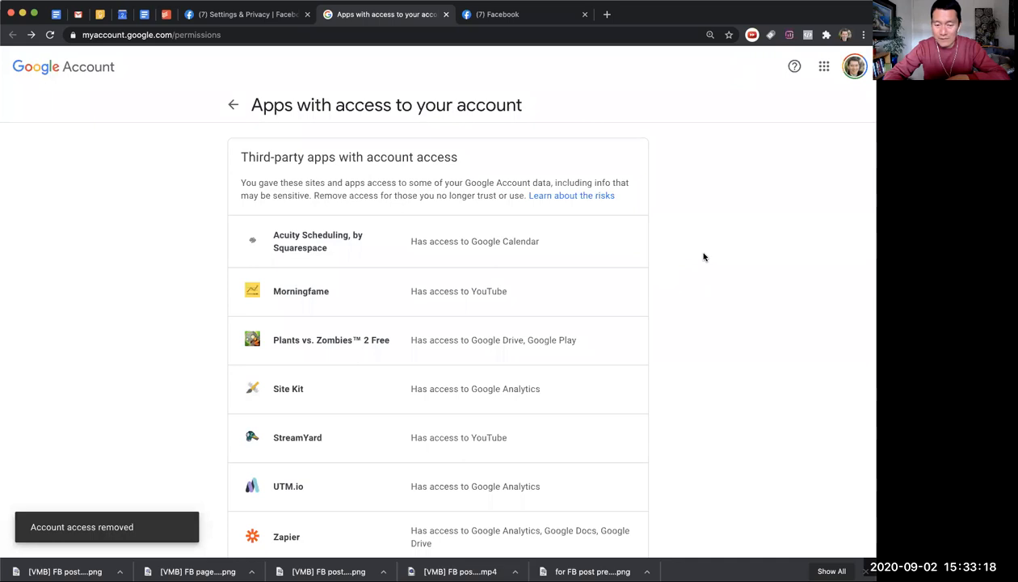
Scroll down to Grubhub under Signing in with Google and expand its basic-account-info access details
scroll("down", 3)
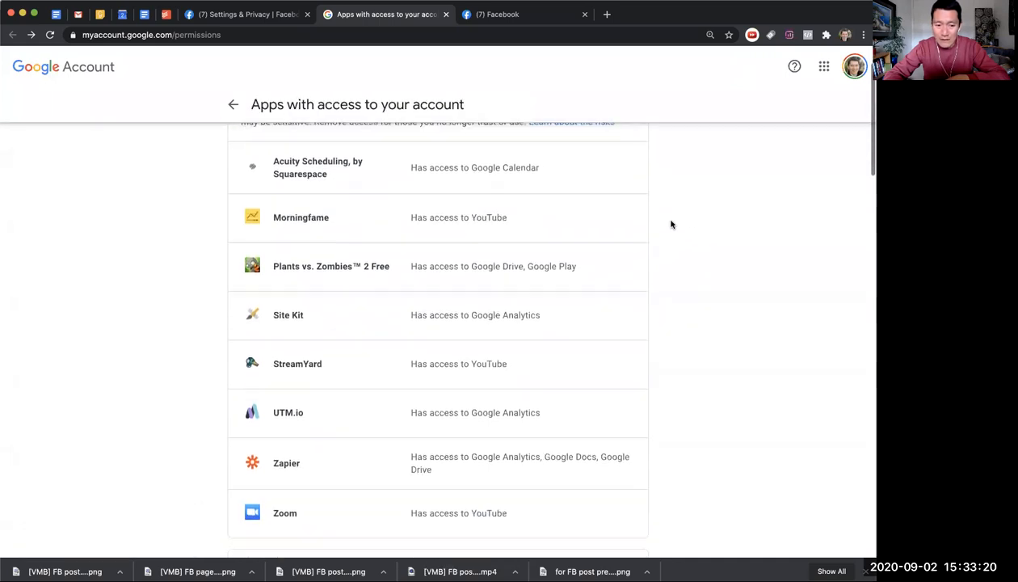
scroll("down", 3)
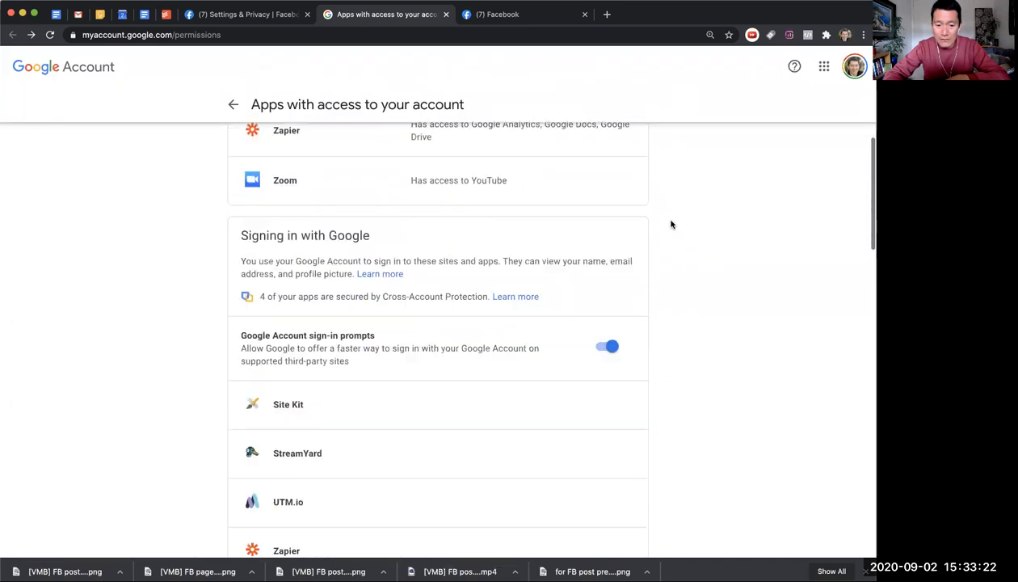
scroll("down", 3)
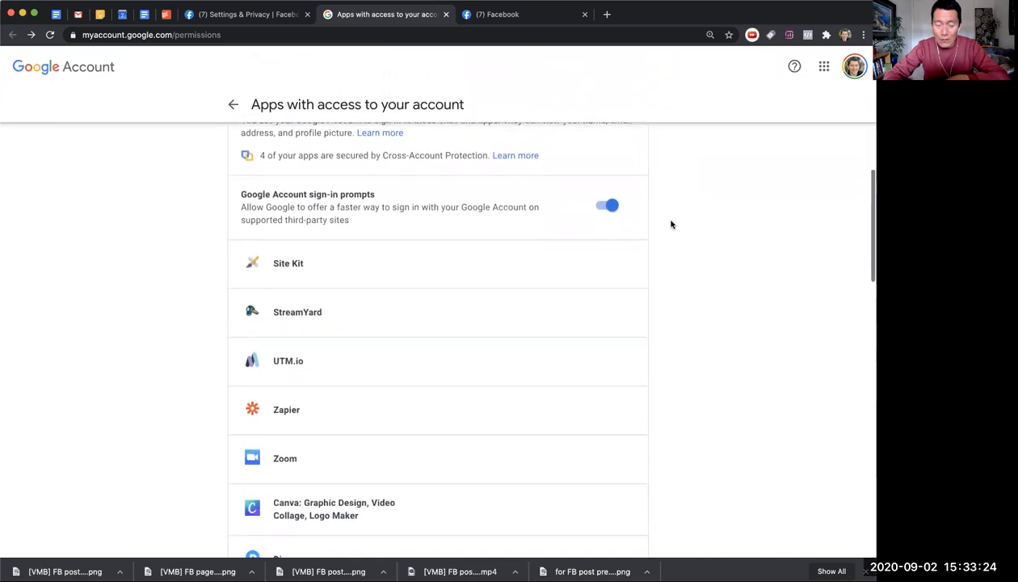
scroll("down", 3)
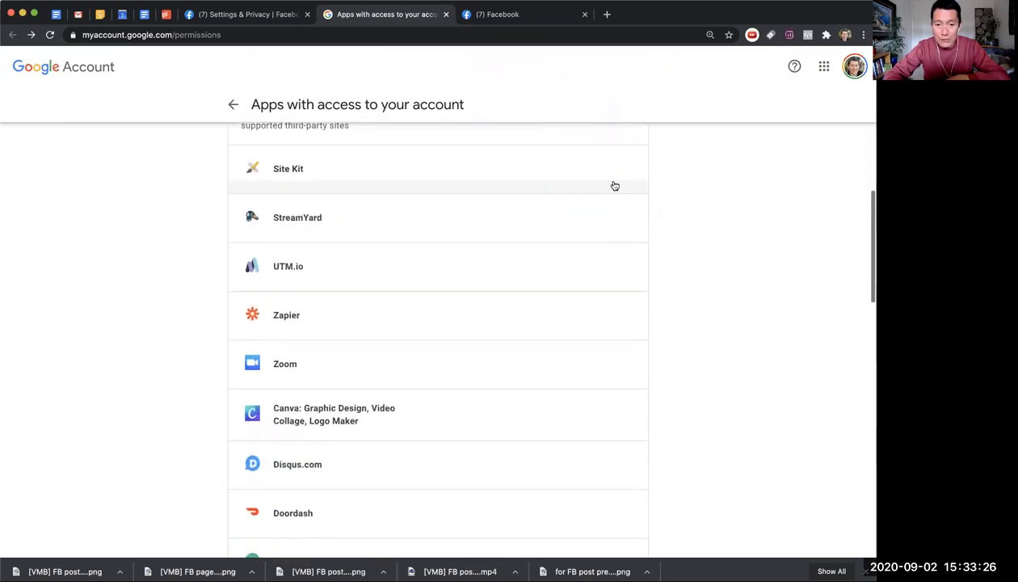
mouse_move(439, 313)
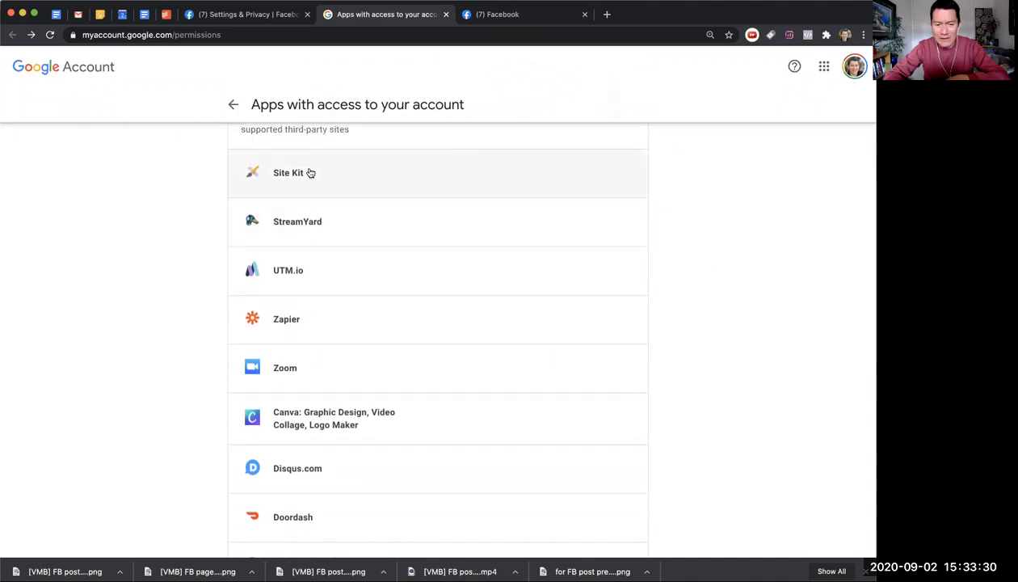
mouse_move(323, 184)
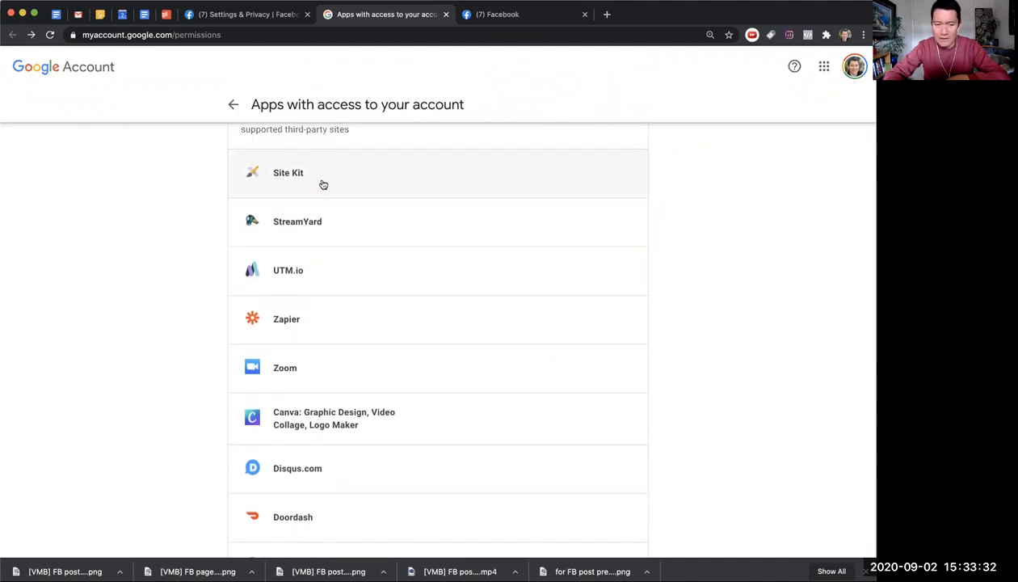
scroll("down", 3)
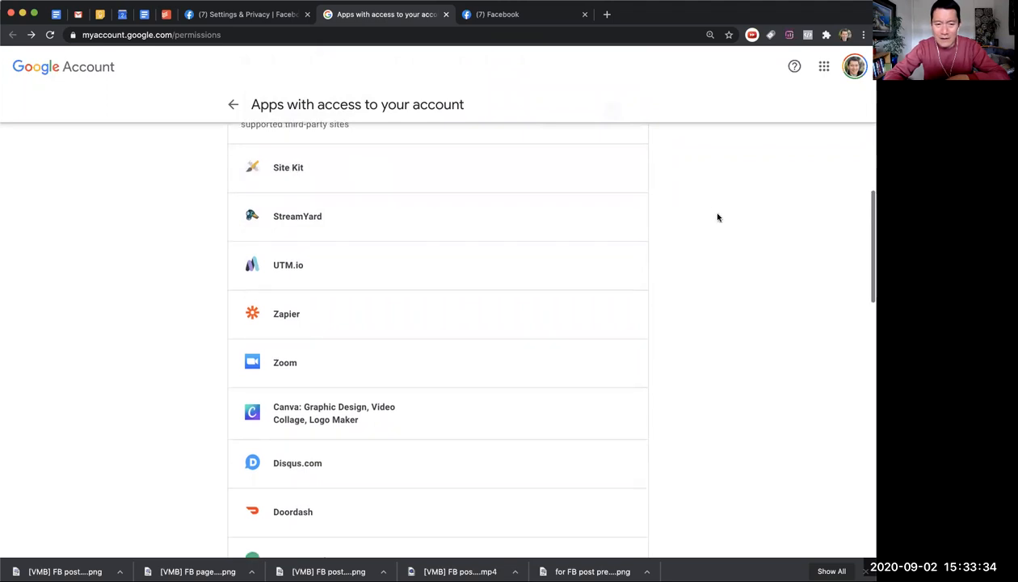
scroll("down", 3)
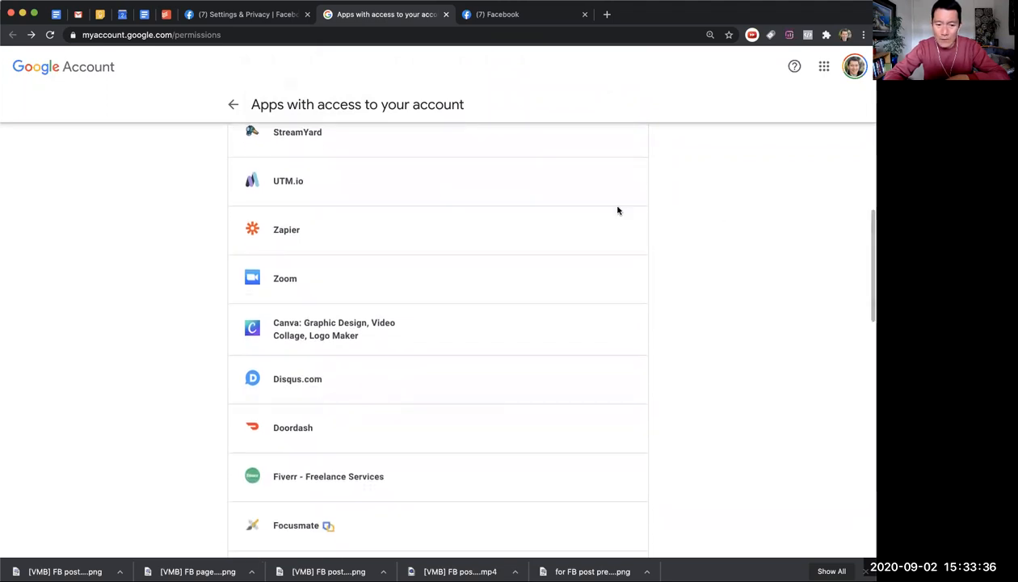
scroll("down", 3)
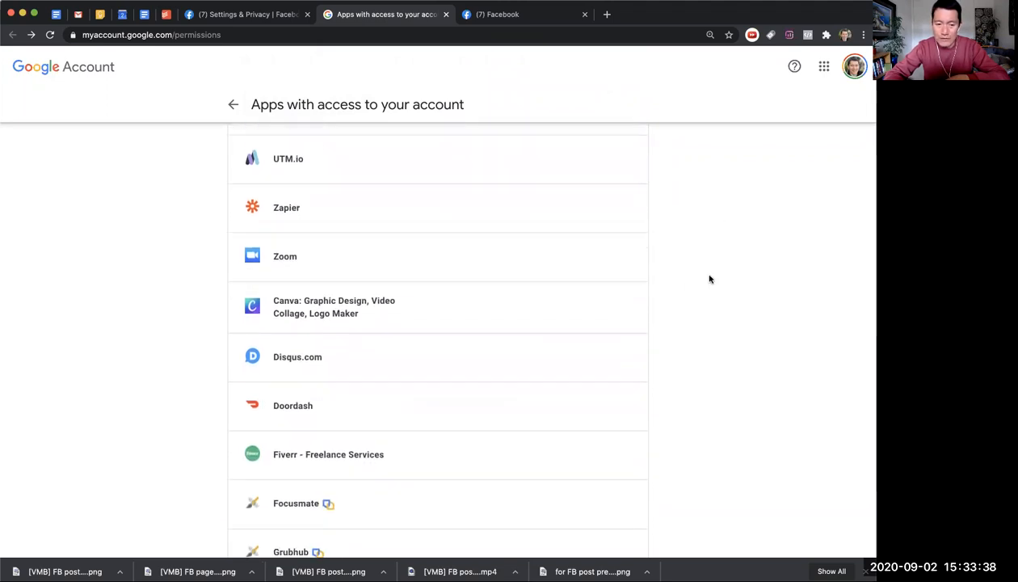
scroll("down", 3)
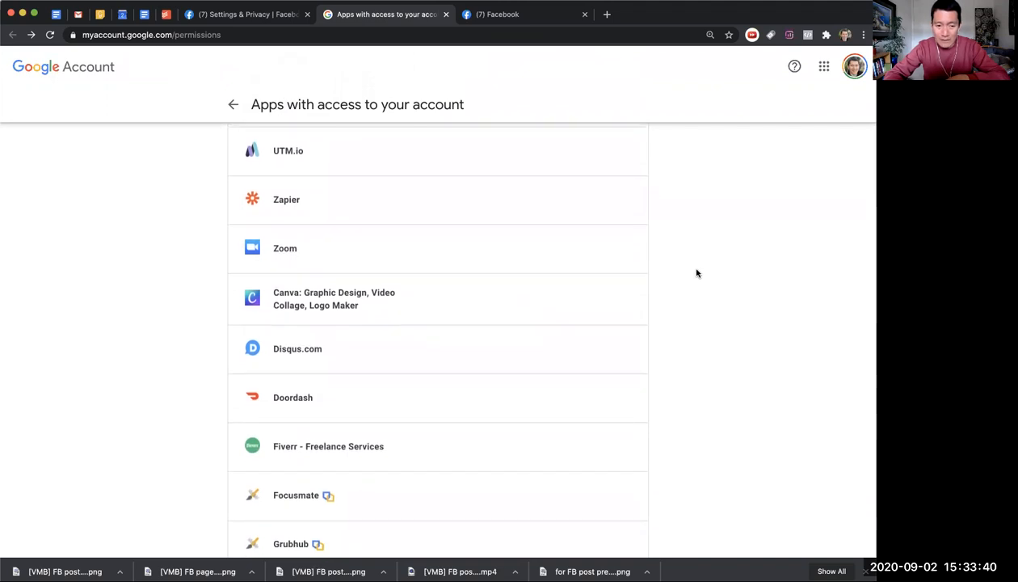
scroll("down", 3)
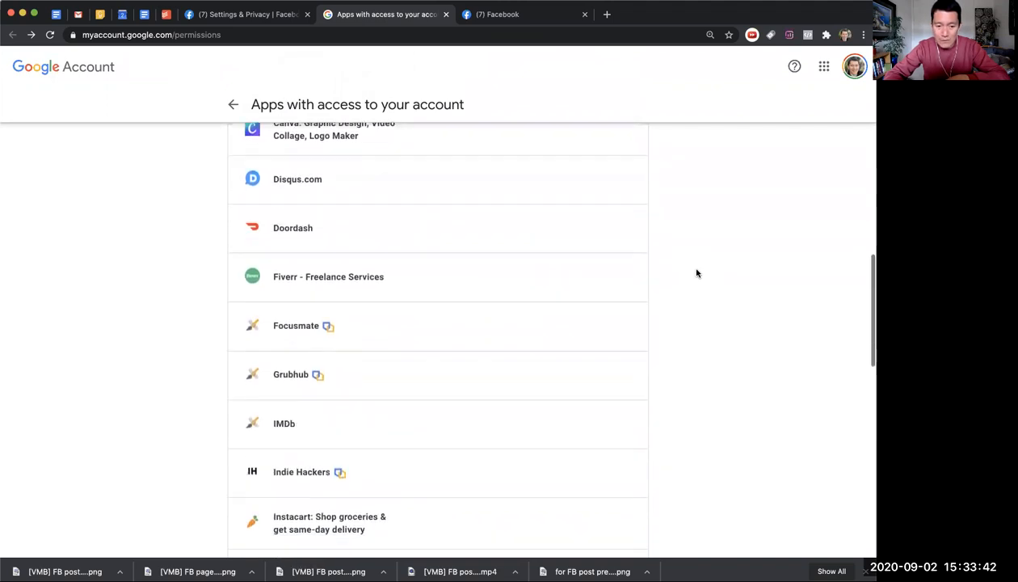
scroll("down", 3)
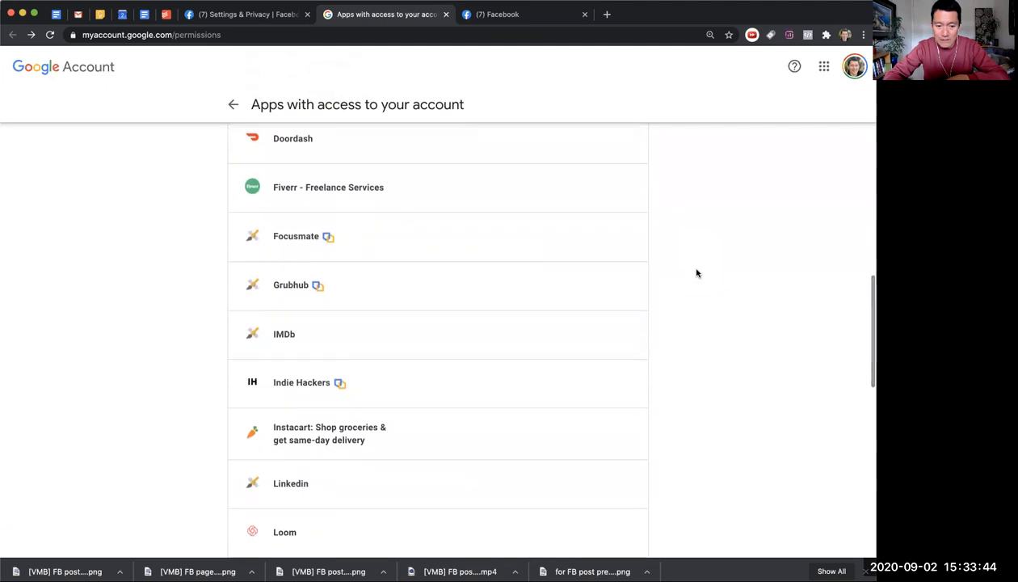
scroll("down", 3)
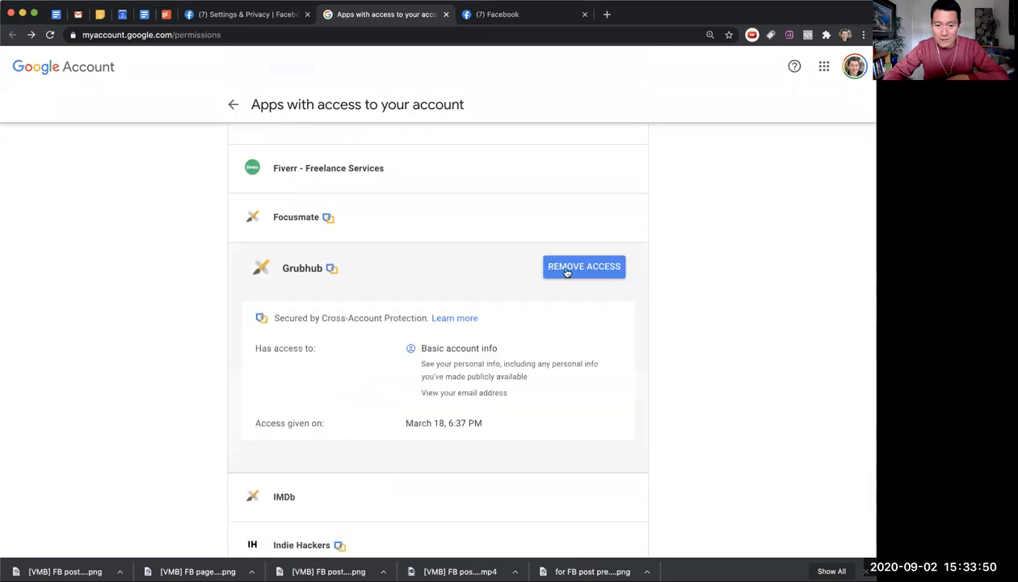
Revoke Grubhub's access to the Google Account and confirm with OK
left_click(584, 266)
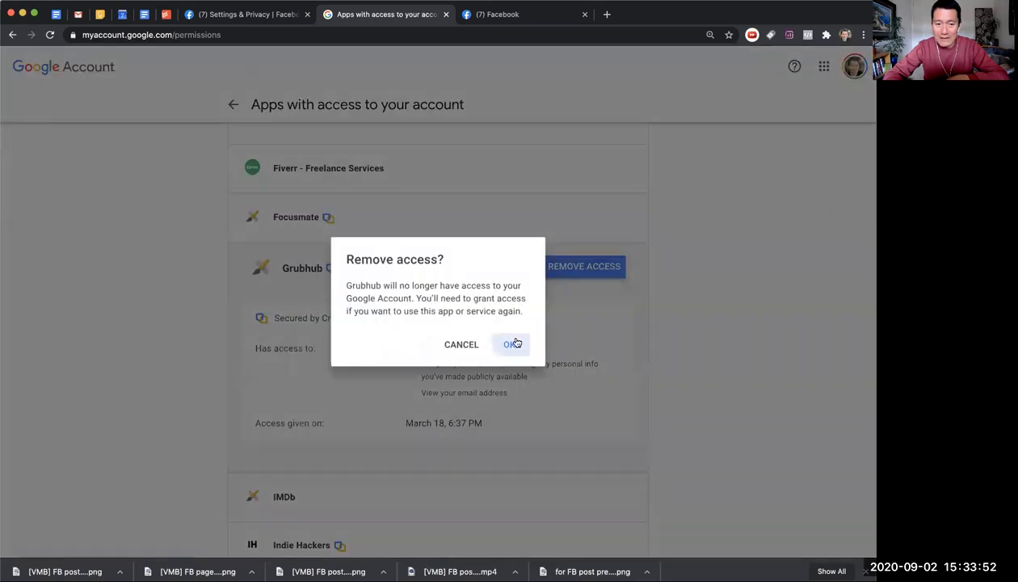
left_click(511, 345)
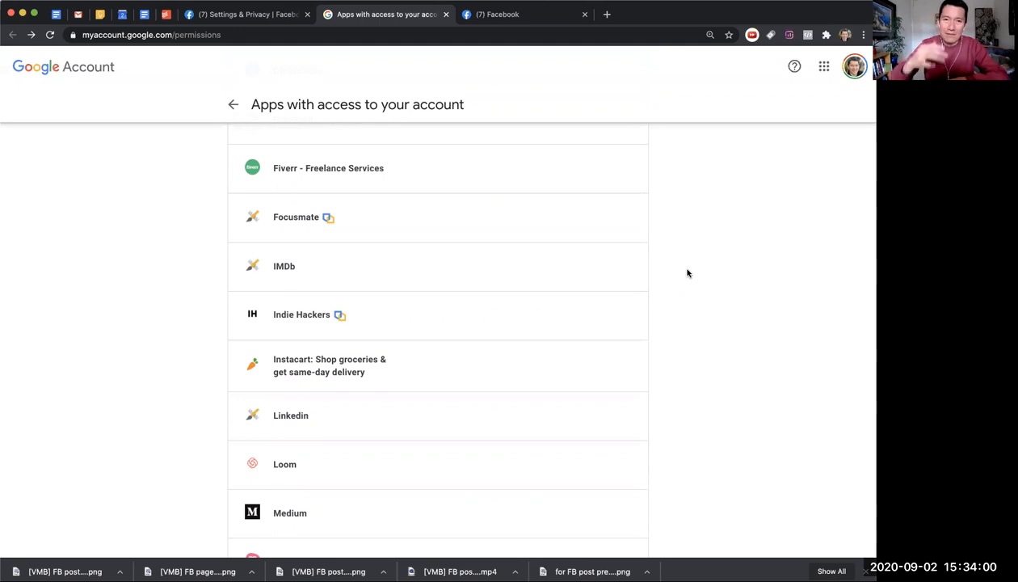
scroll("down", 3)
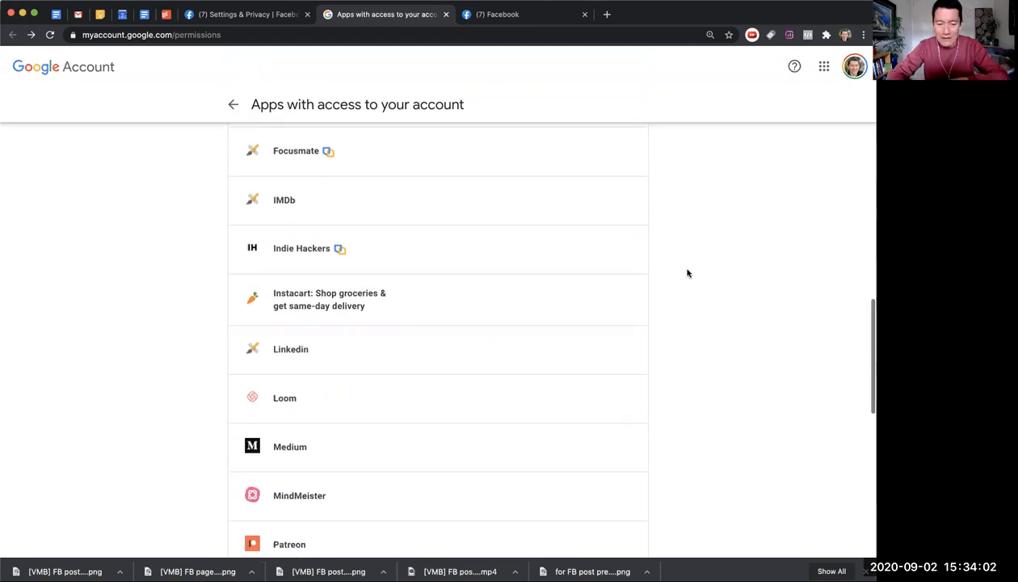
scroll("down", 3)
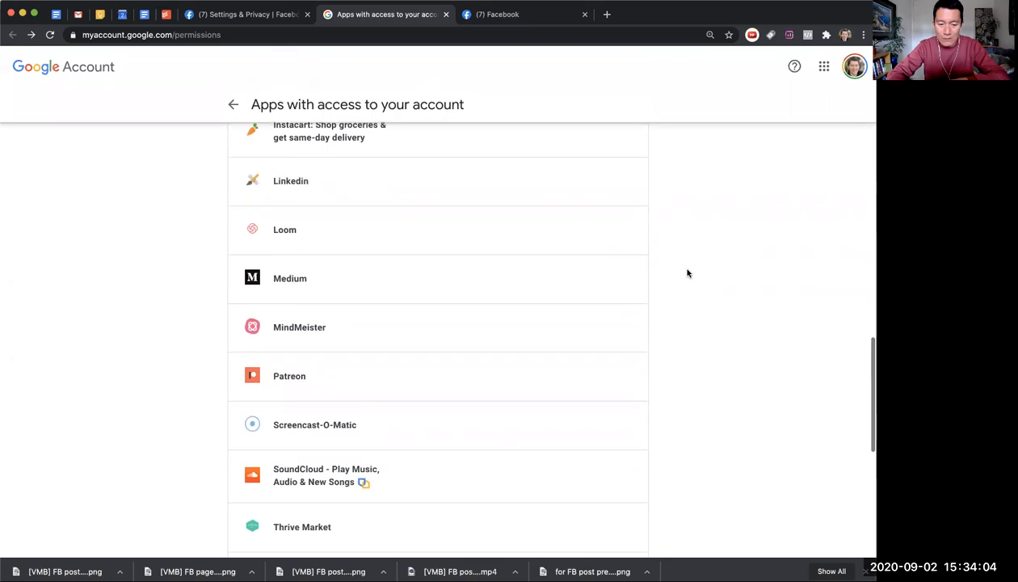
scroll("down", 3)
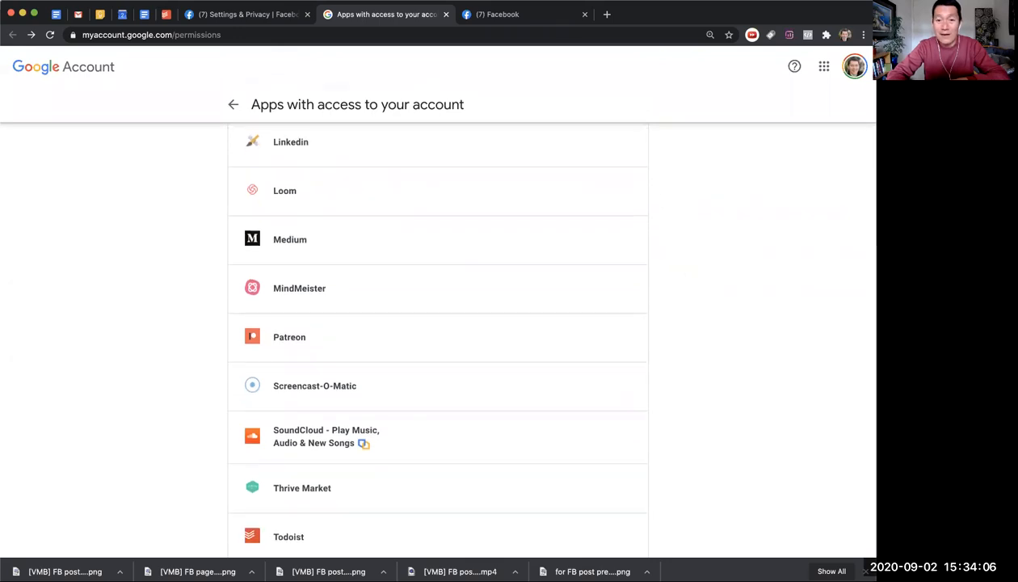